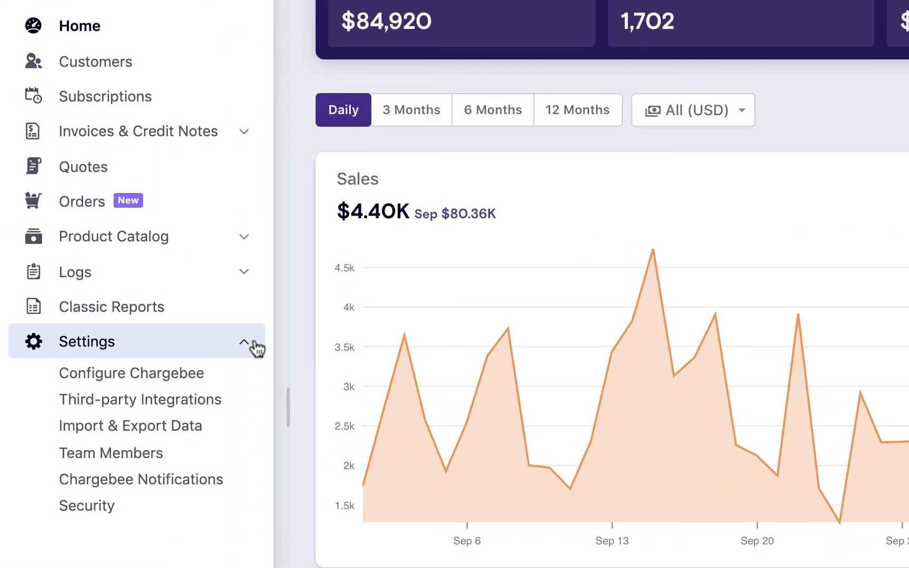
Open the Offline Payment Methods settings from the Configure Chargebee page.
left_click(131, 373)
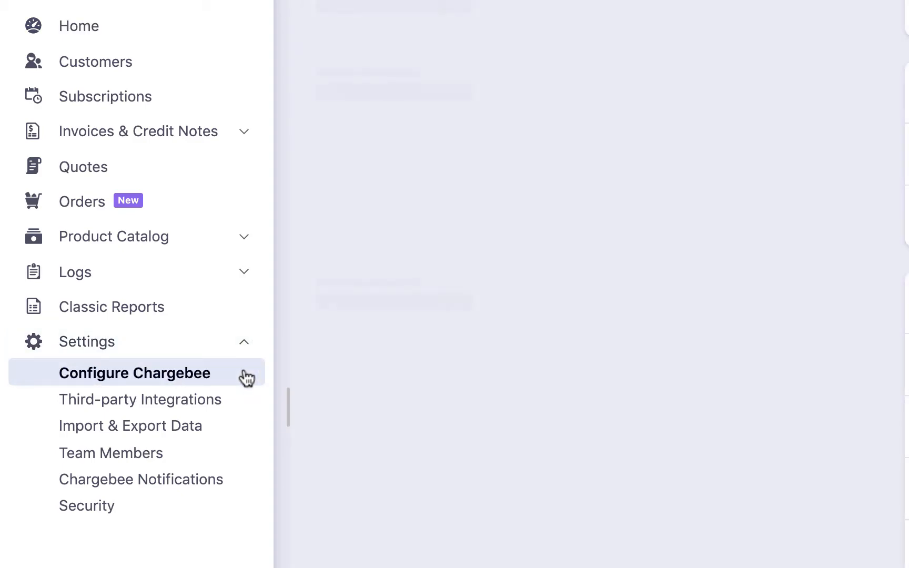
left_click(134, 373)
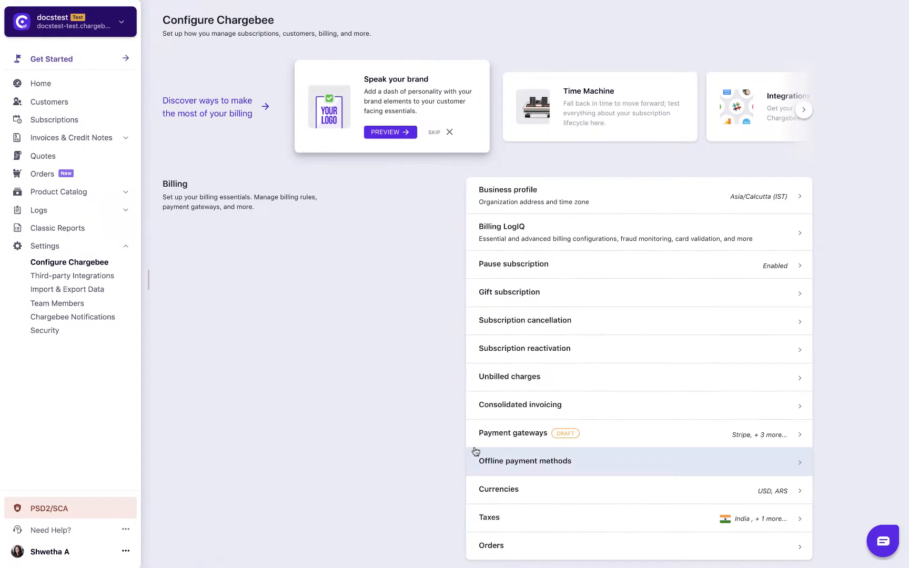
left_click(523, 461)
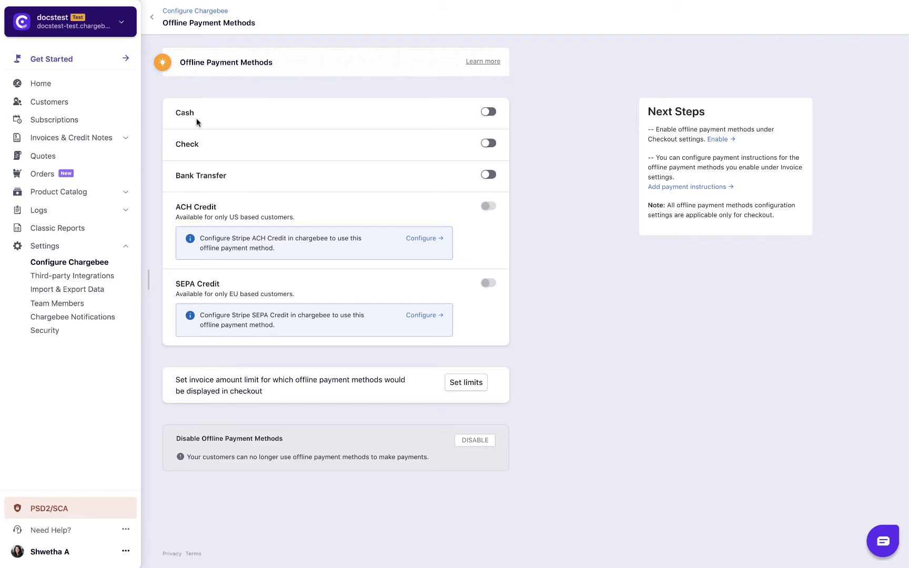
Enable Cash with the note 'Payment has been made by cash.' and USD currency, and save.
left_click(487, 111)
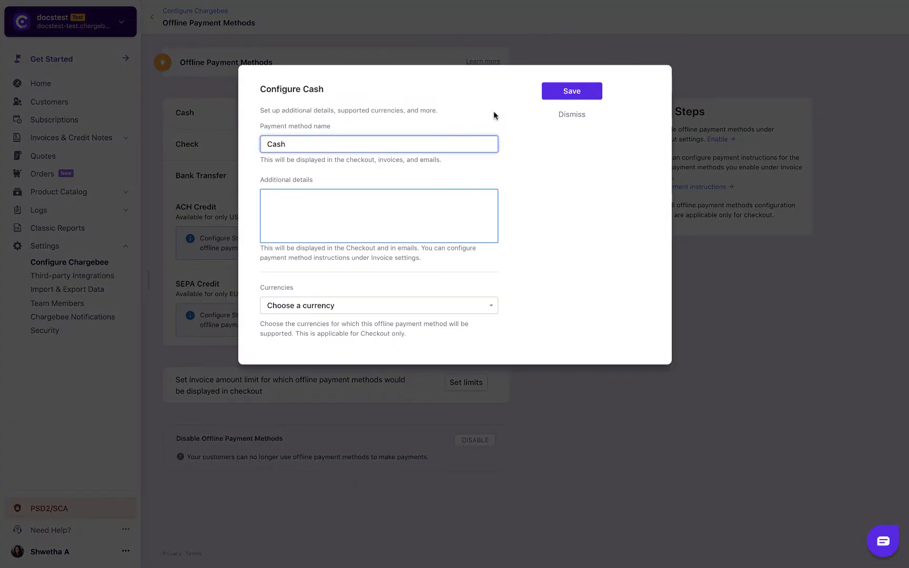
type("Payment has been made by cash.")
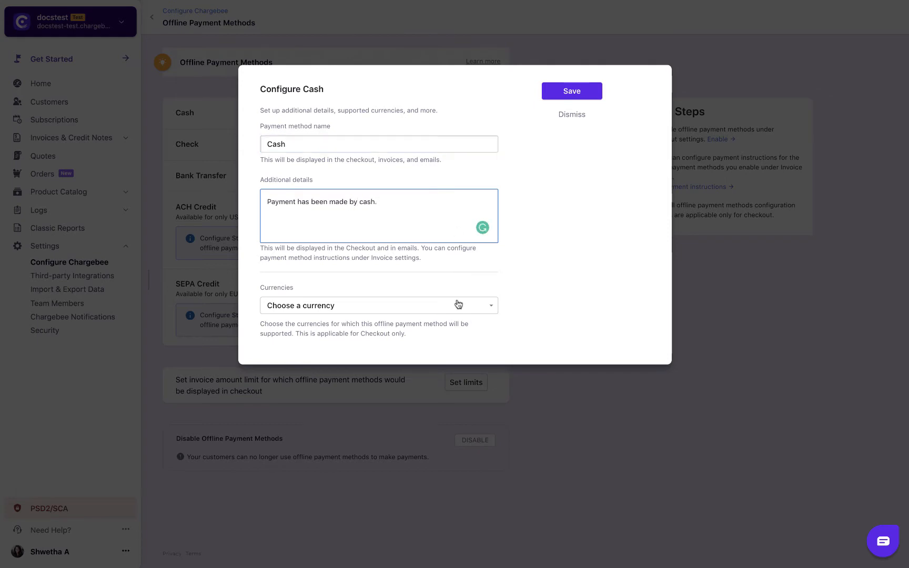
left_click(378, 306)
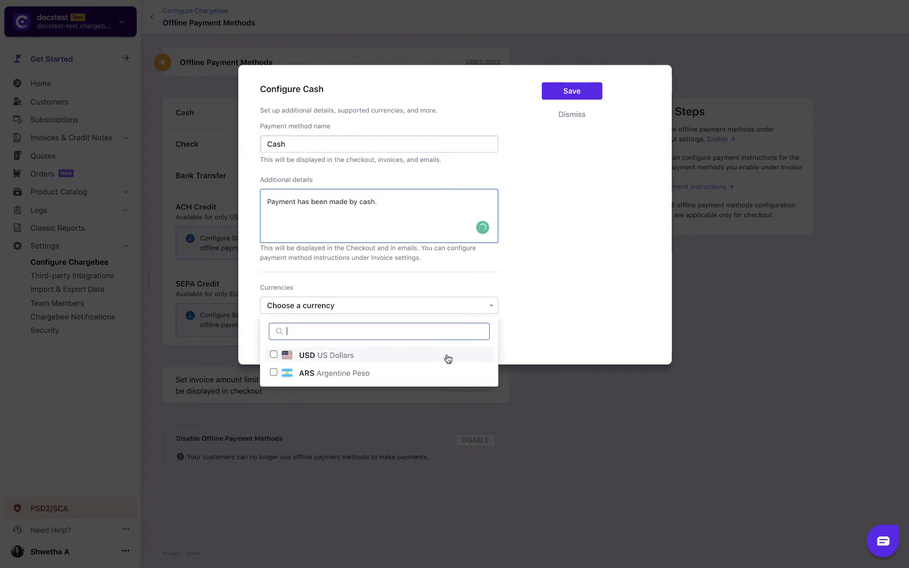
left_click(274, 354)
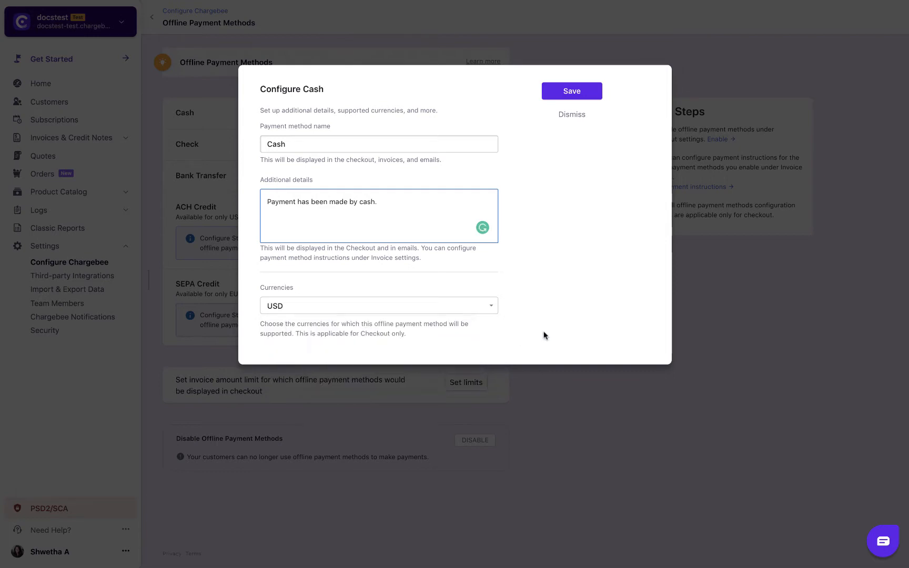
mouse_move(571, 115)
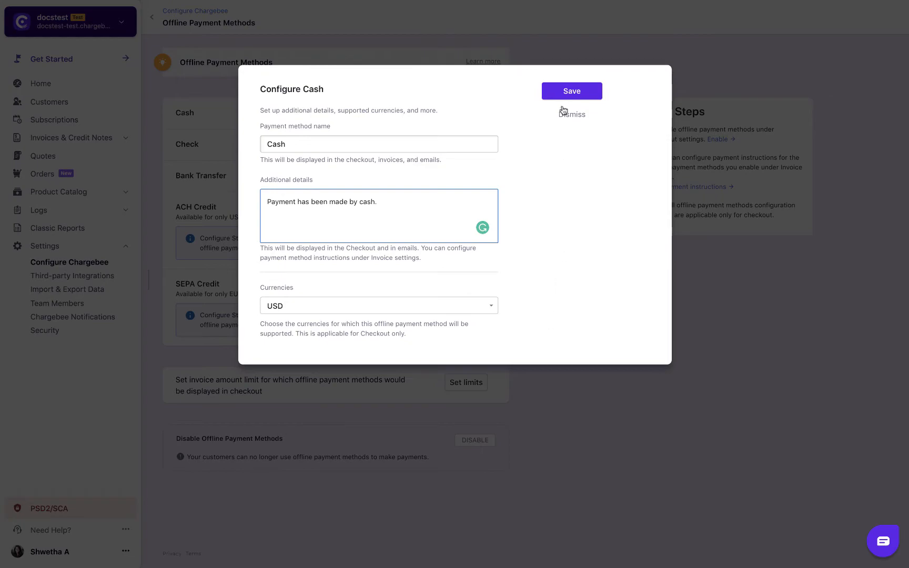
left_click(572, 92)
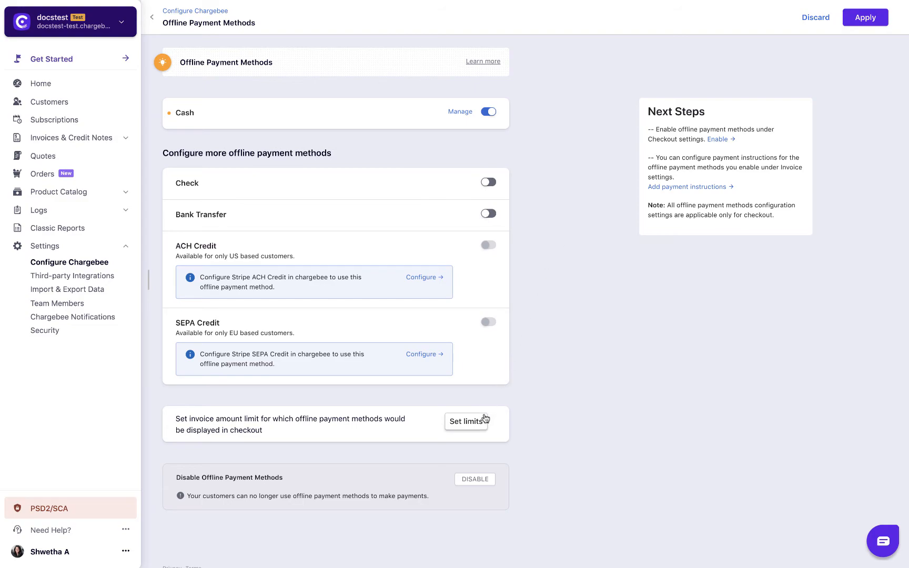
Save offline checkout minimum amounts of USD 1.00 and ARS 0.00, then apply the changes.
left_click(465, 421)
type("1")
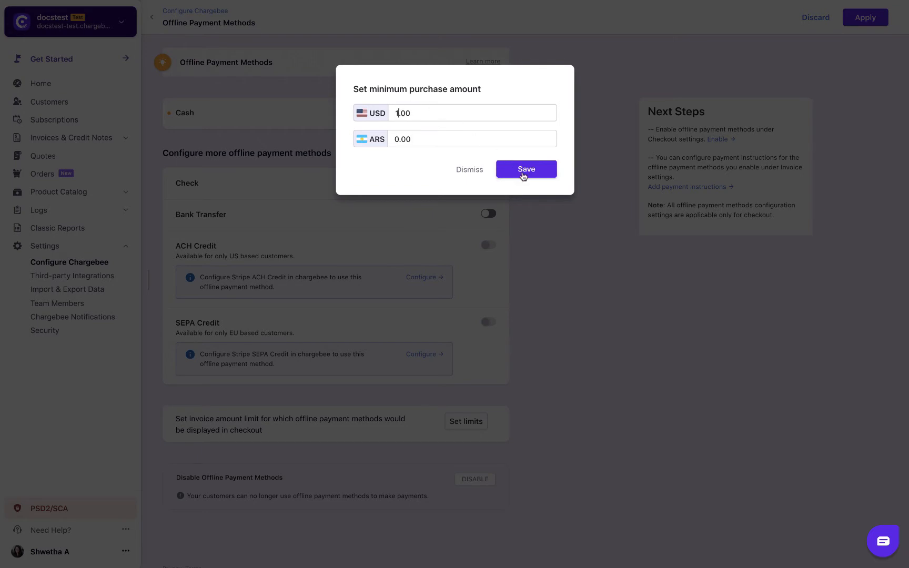
left_click(525, 169)
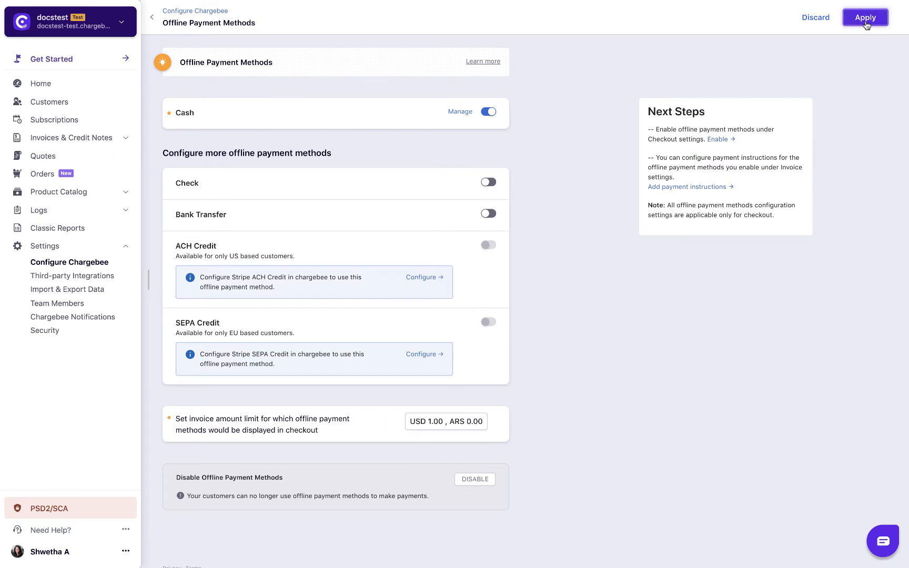
left_click(865, 18)
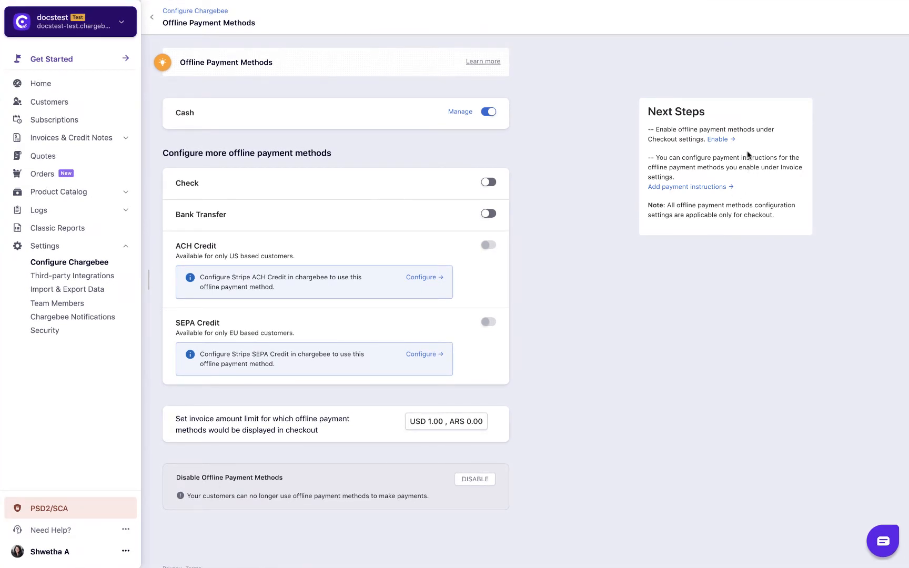
left_click(720, 138)
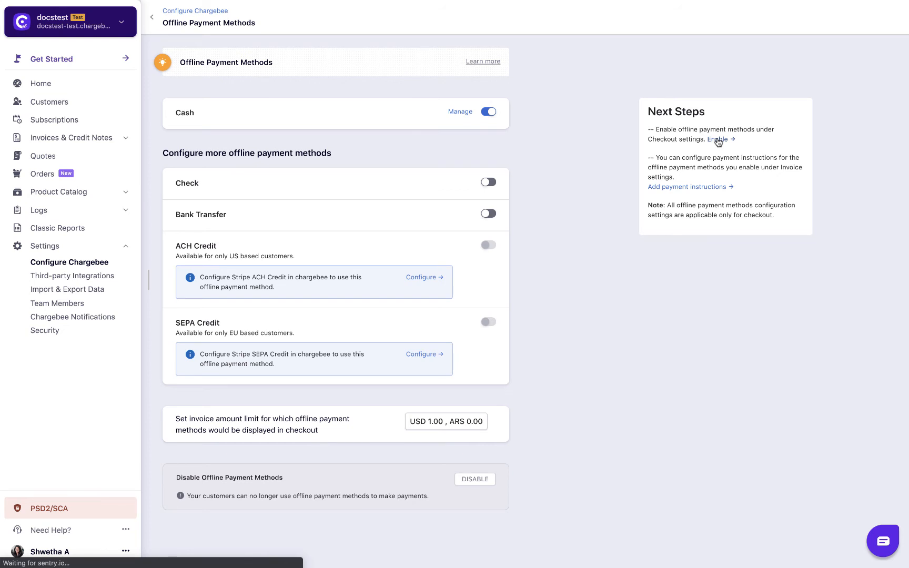
From Next Steps, switch on 'Allow customers to use offline payment methods' in checkout.
left_click(718, 139)
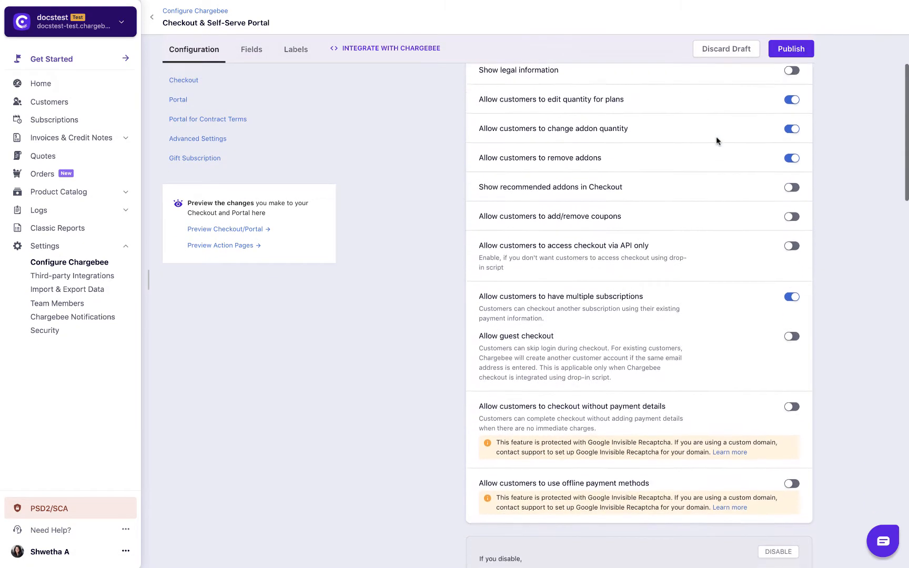
scroll("down", 3)
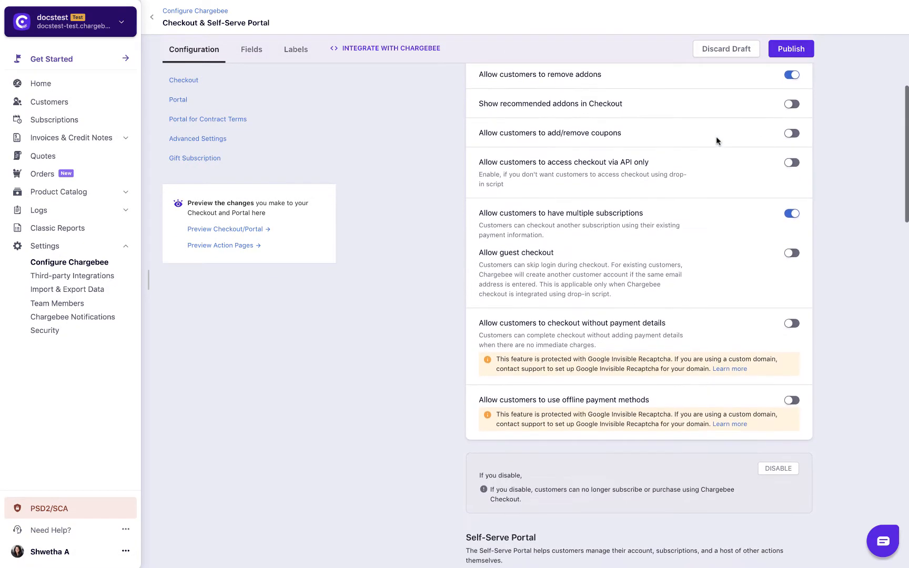
left_click(791, 400)
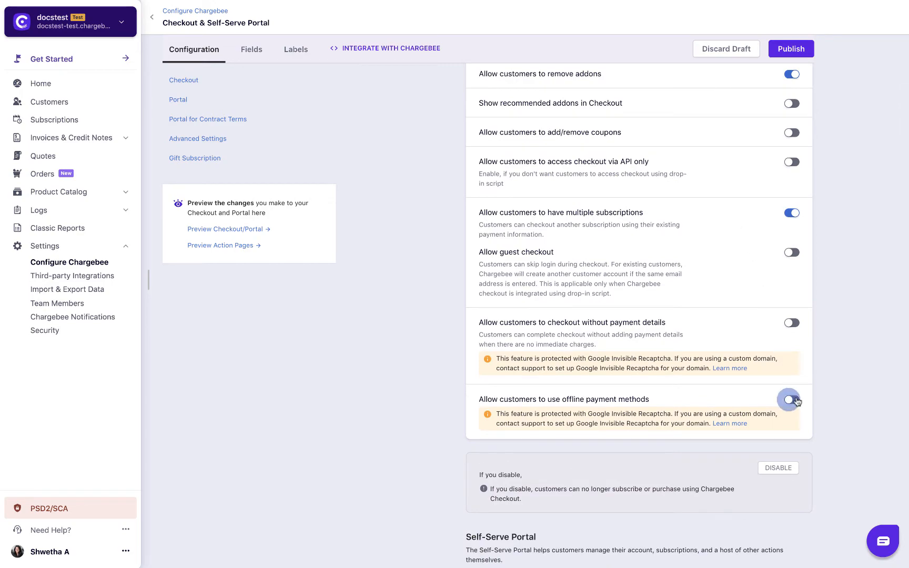
left_click(790, 400)
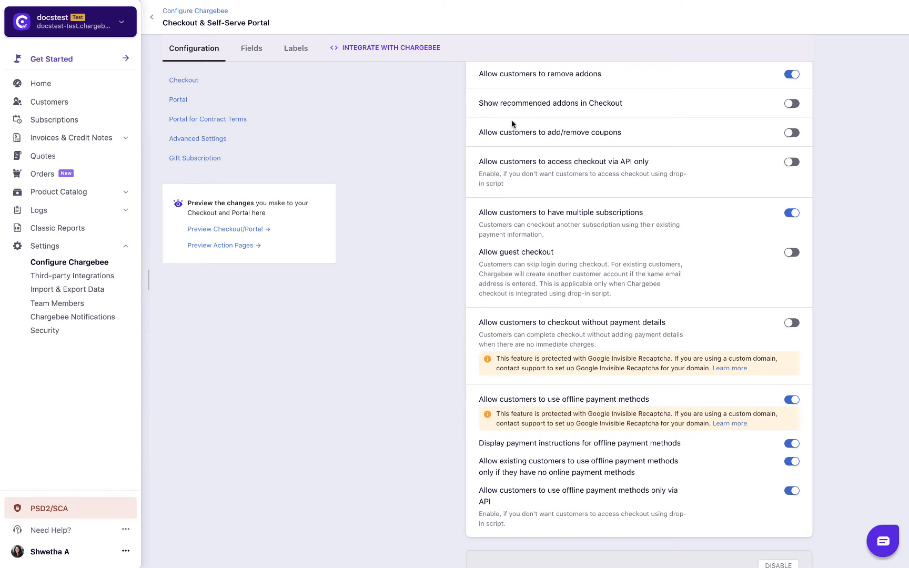
Let portal customers switch from online to offline payment methods, and confirm publishing.
left_click(177, 99)
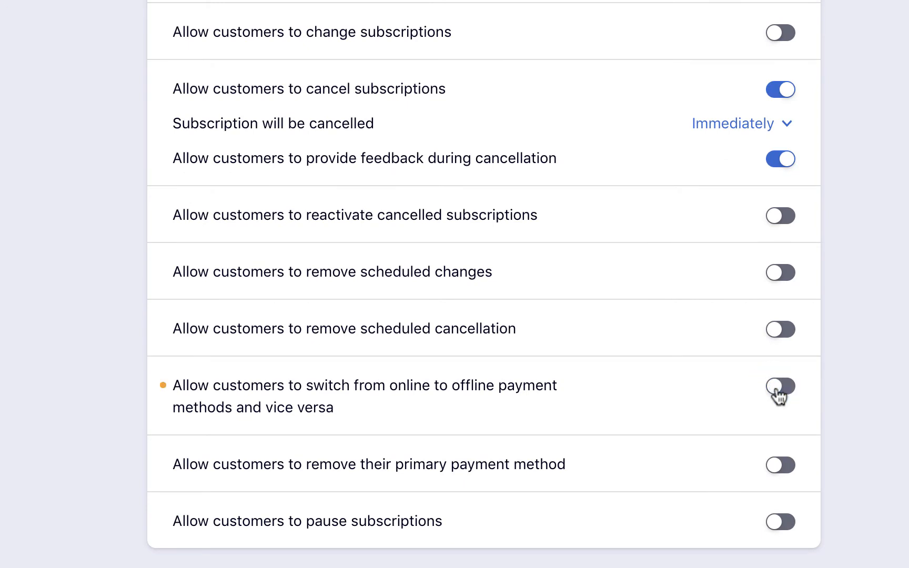
left_click(779, 386)
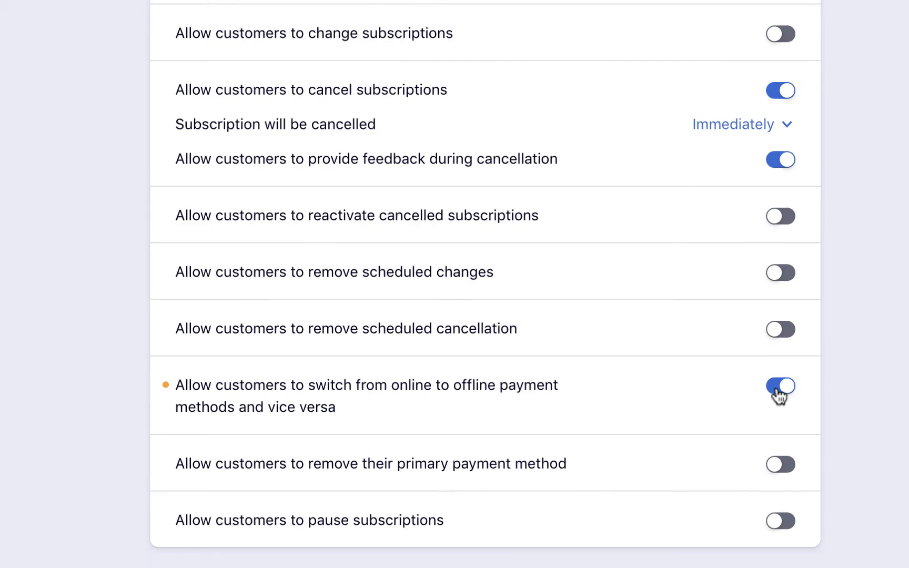
left_click(790, 49)
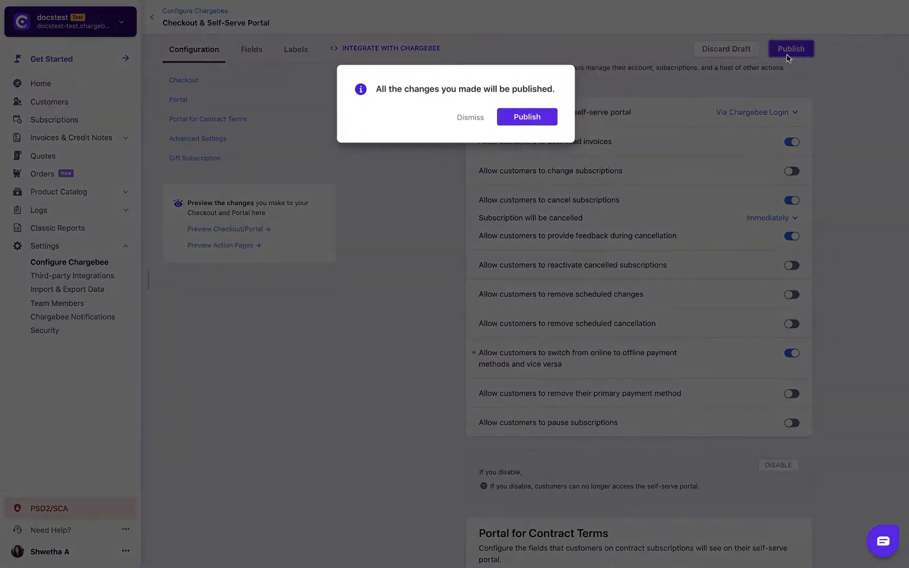
left_click(526, 117)
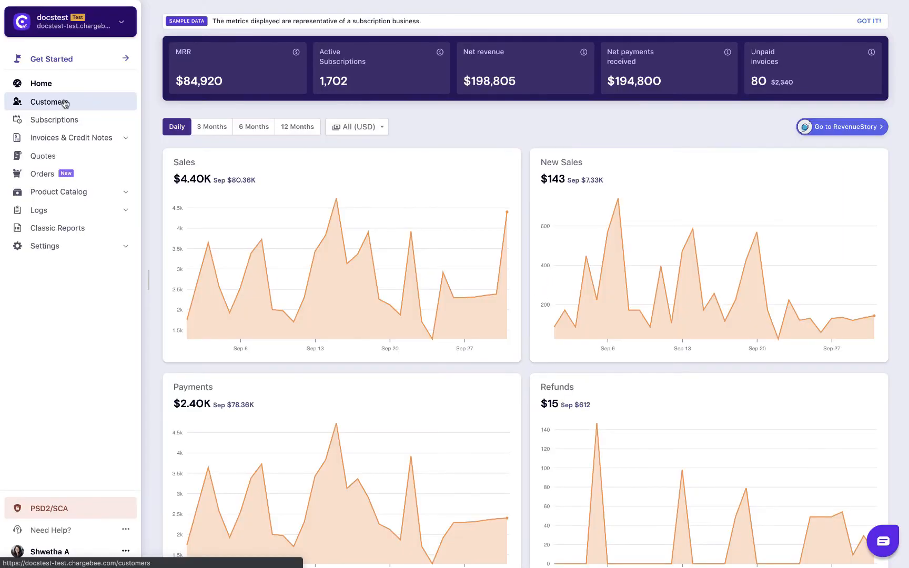
Change Acme Inc's customer details to use Cash as the offline payment method.
left_click(50, 102)
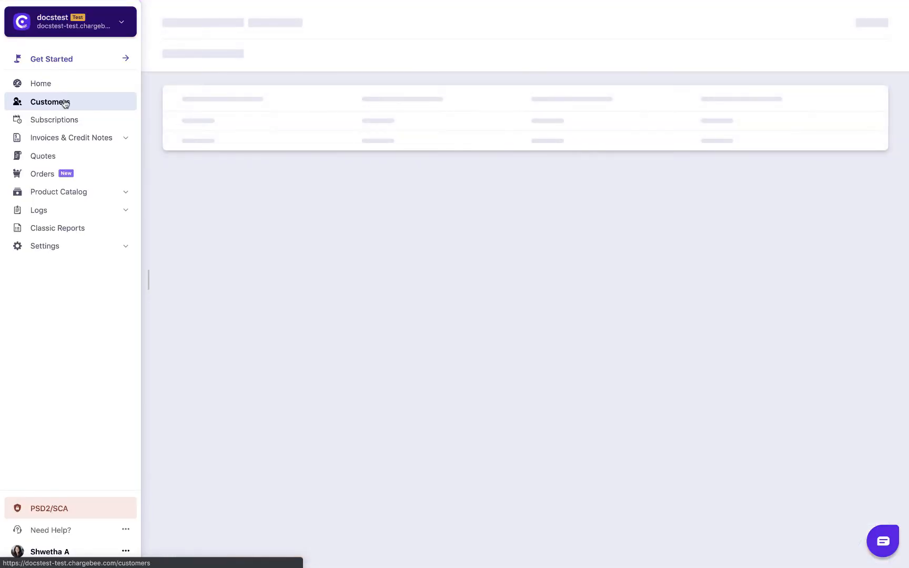
left_click(51, 102)
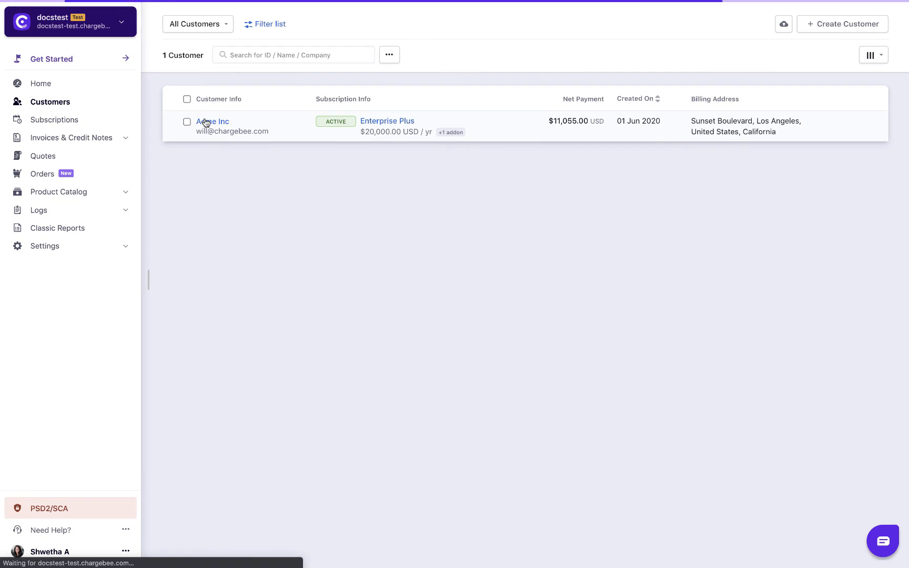
left_click(212, 121)
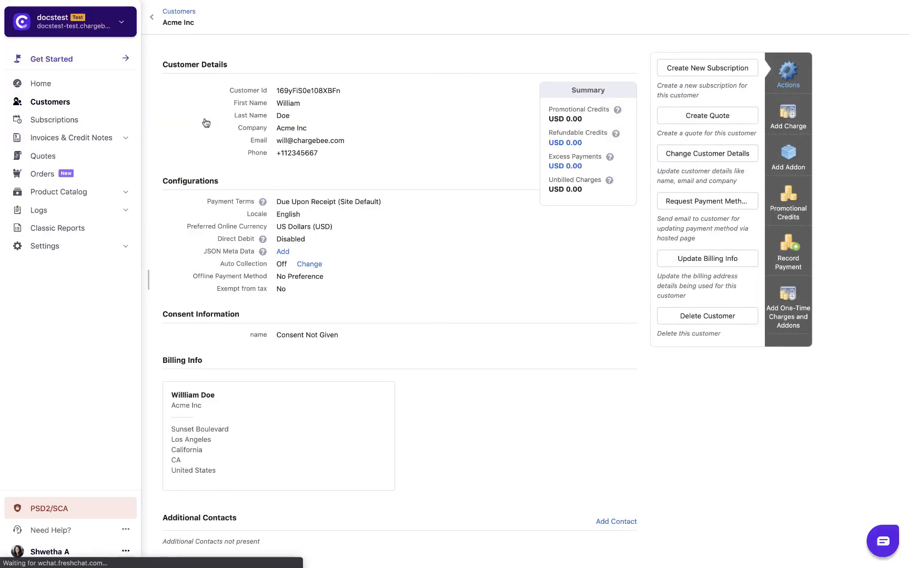
left_click(788, 73)
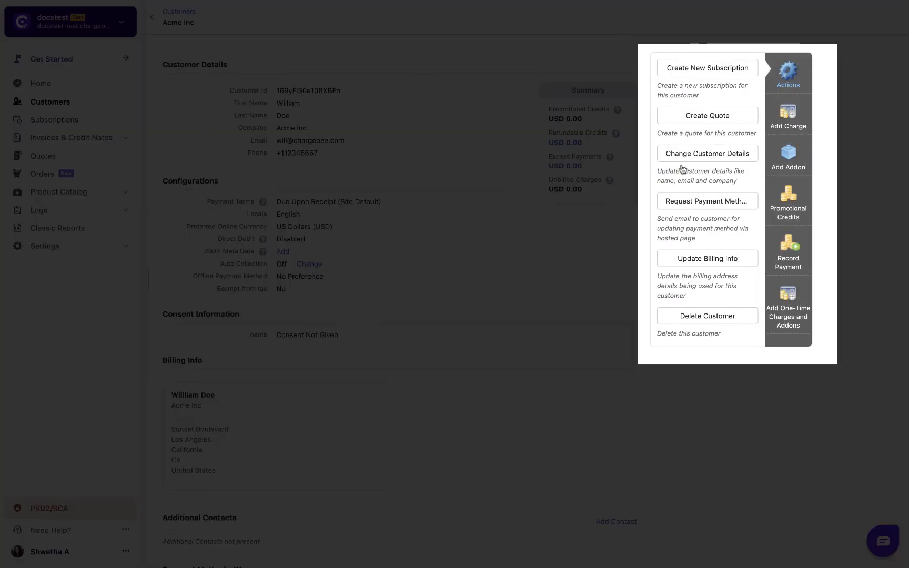
left_click(707, 153)
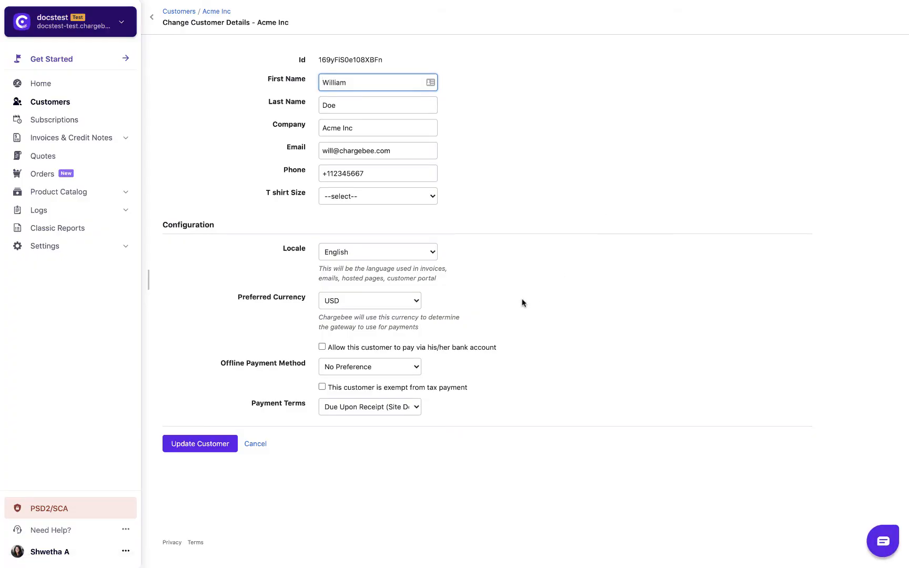
left_click(369, 365)
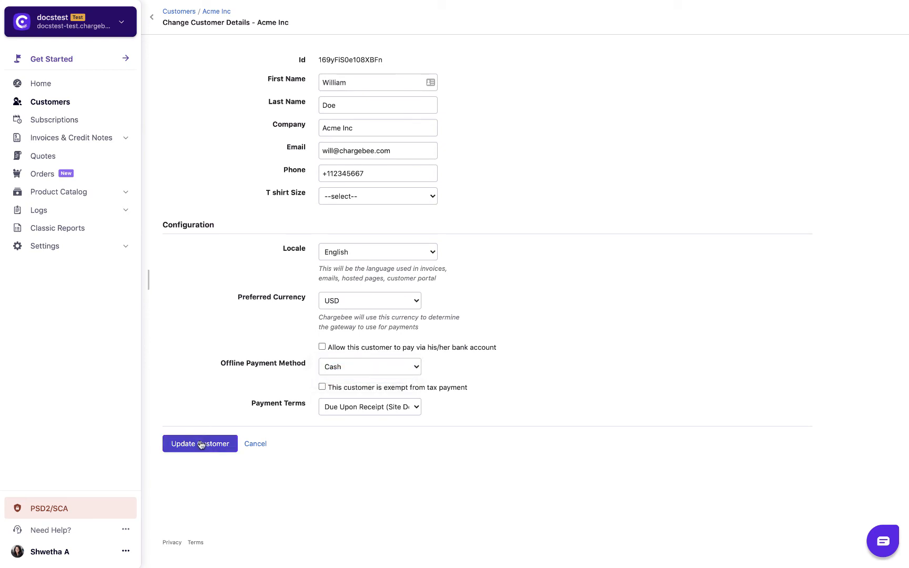
left_click(199, 444)
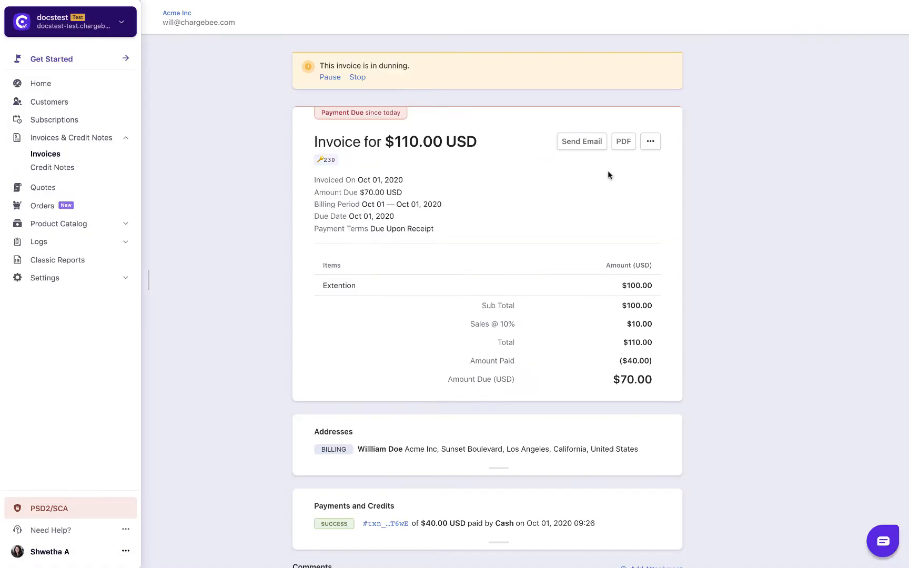
Record and confirm a $70.00 Cash payment against invoice #230.
left_click(650, 141)
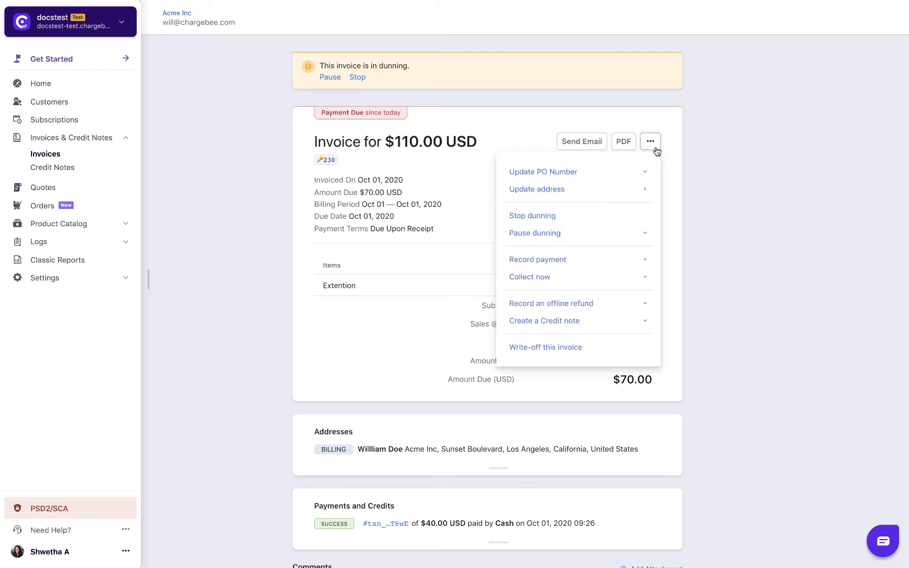
mouse_move(671, 271)
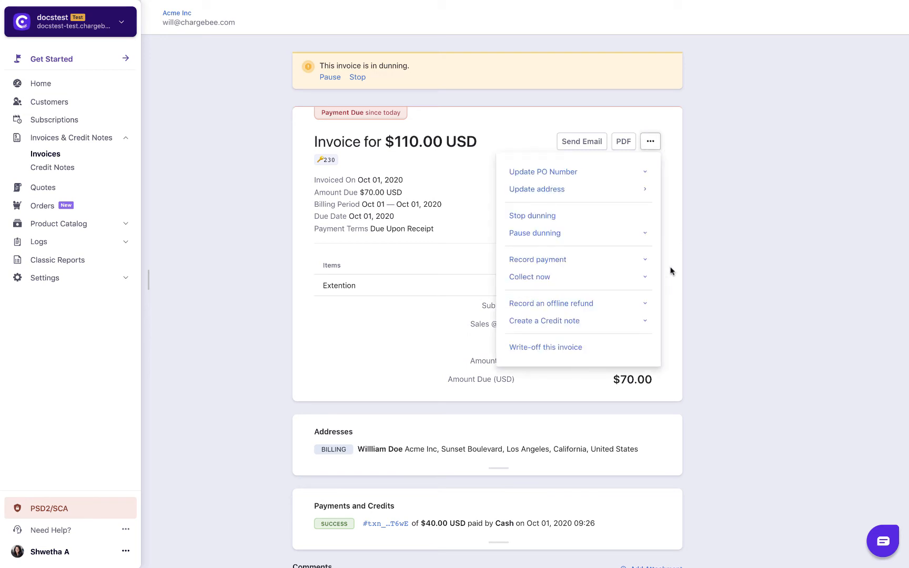
left_click(536, 260)
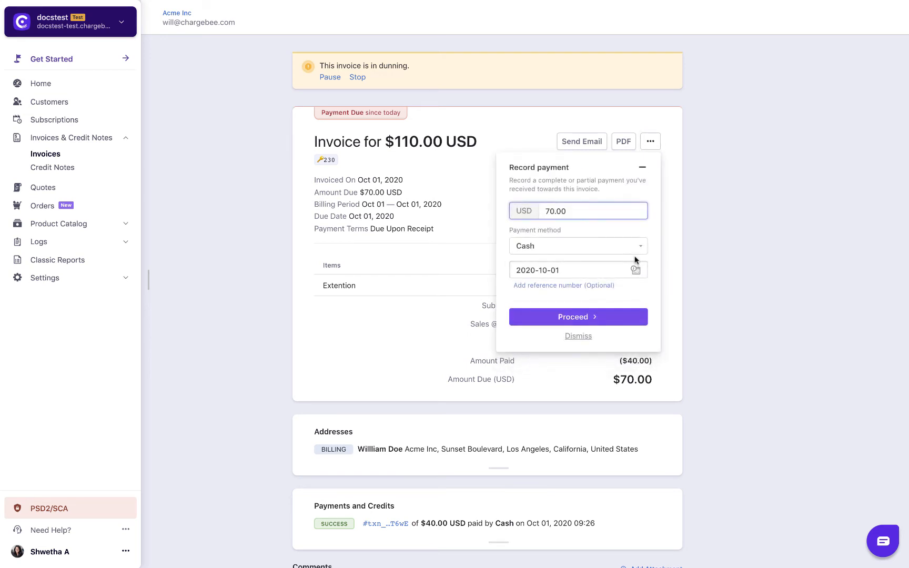
left_click(578, 245)
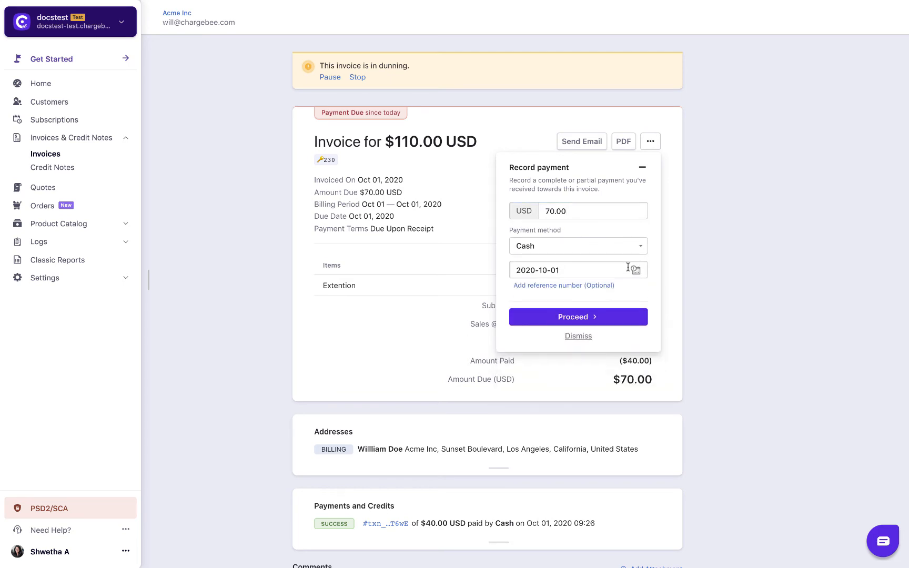
left_click(576, 317)
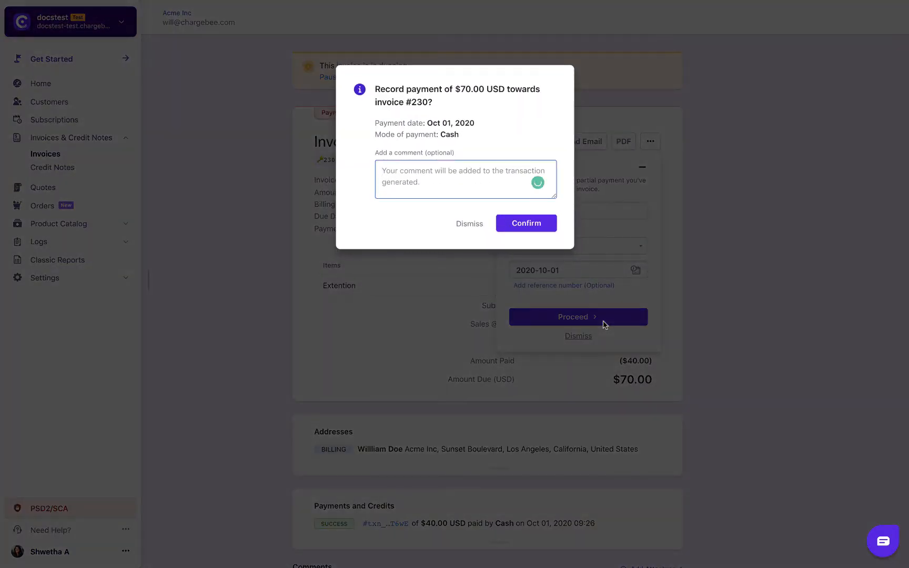
left_click(525, 223)
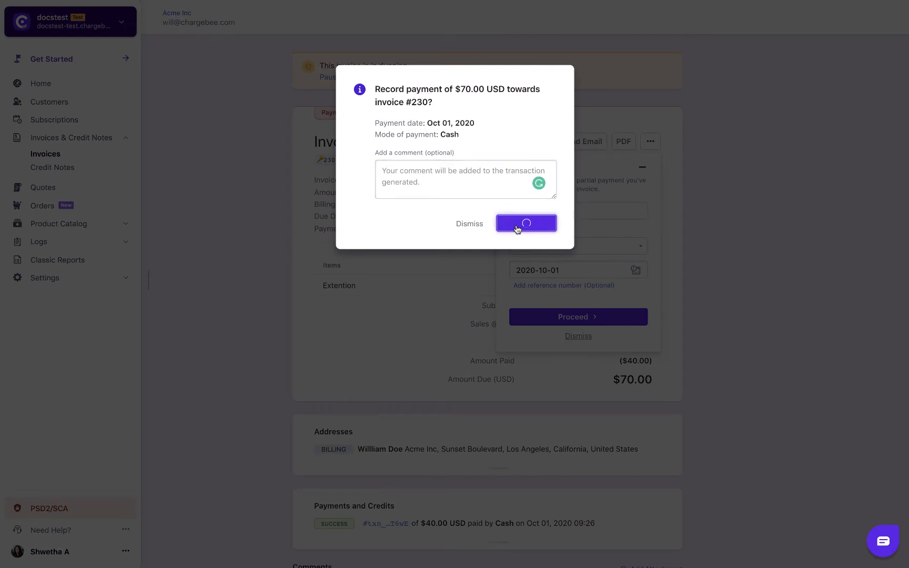
left_click(525, 223)
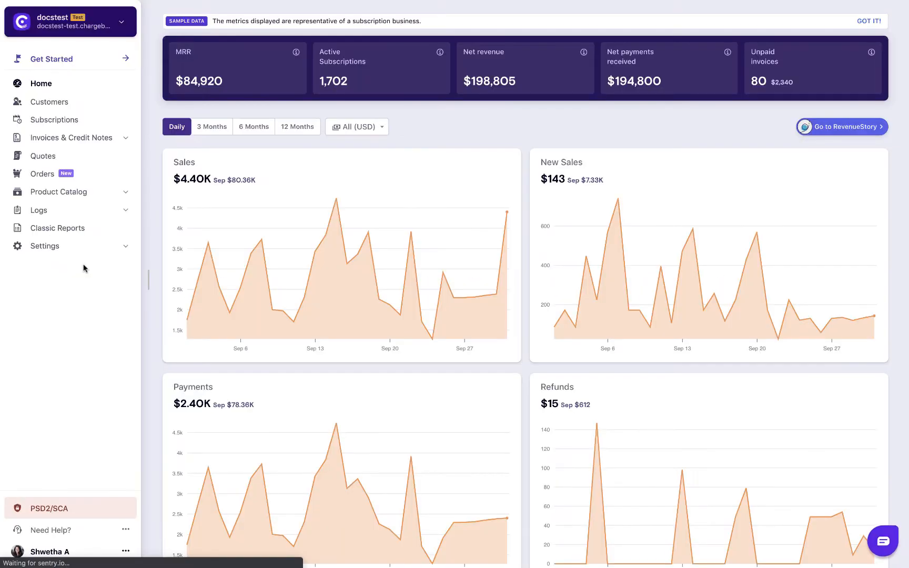
In Customize Invoices, choose 'Only preferred payment method instructions' and add the section.
left_click(49, 246)
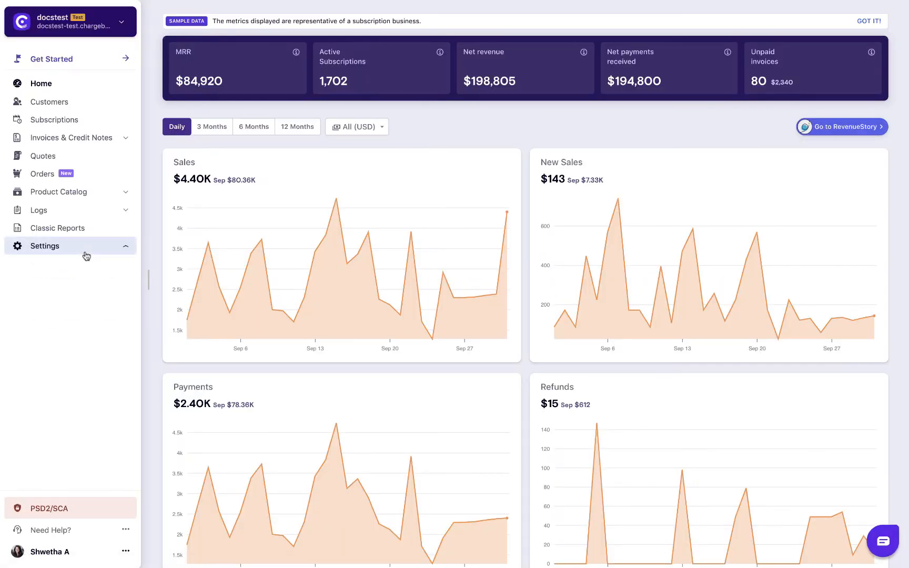
left_click(44, 245)
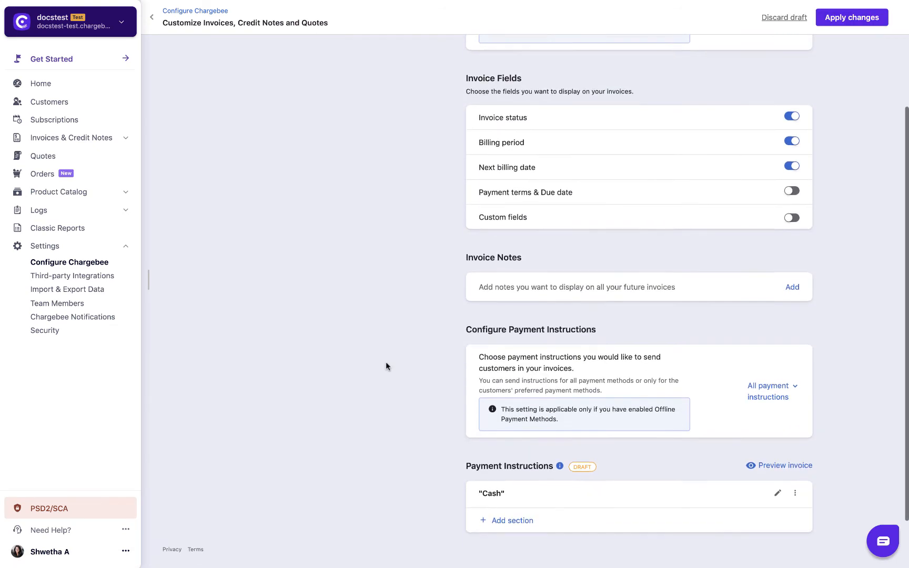
scroll("down", 3)
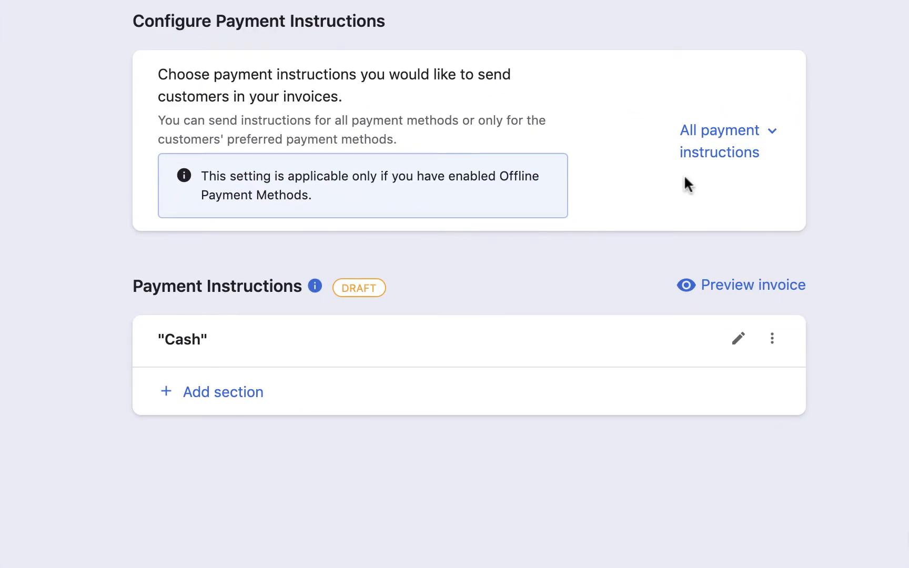
left_click(727, 140)
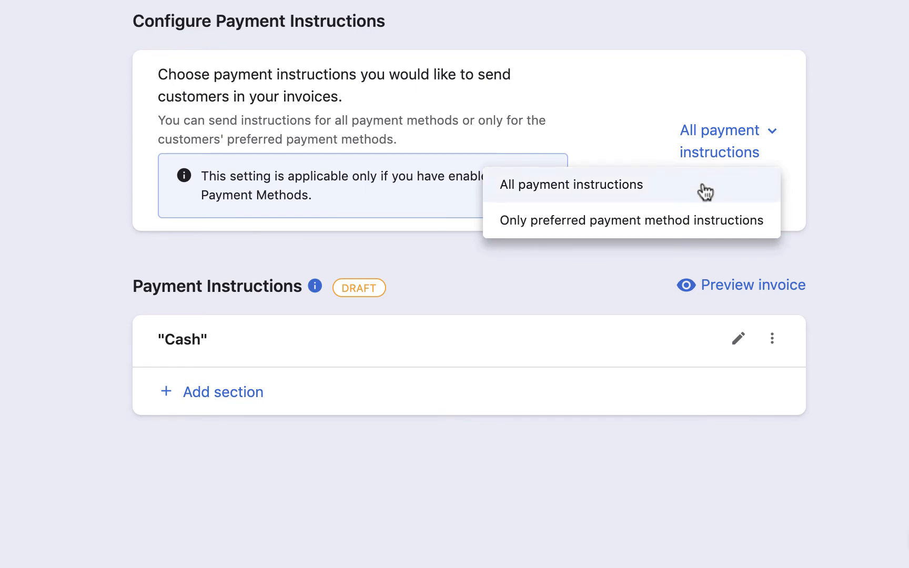
left_click(634, 220)
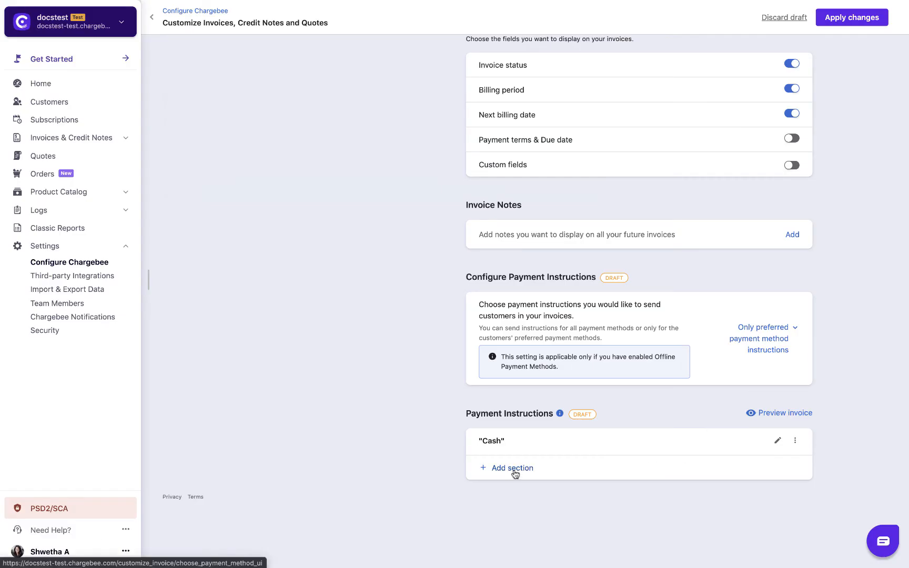
left_click(511, 468)
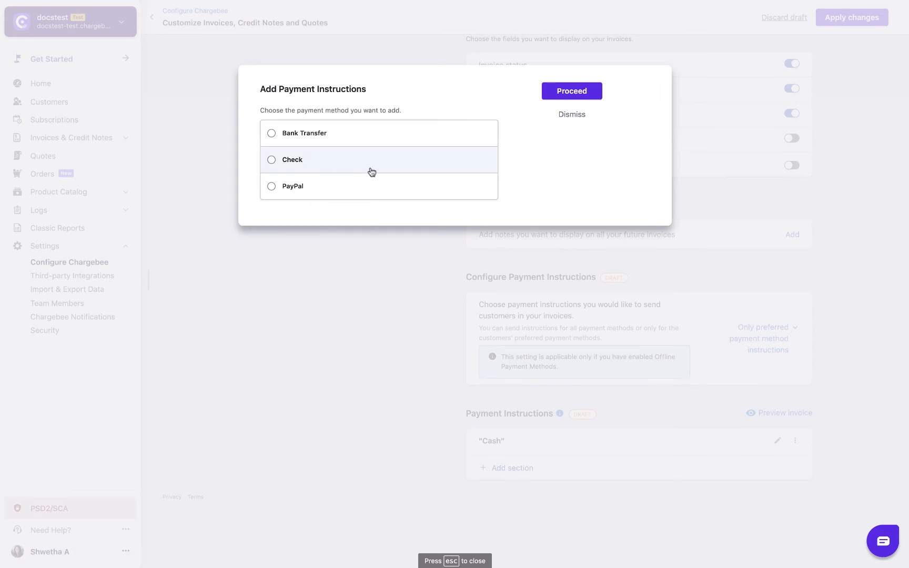
left_click(571, 91)
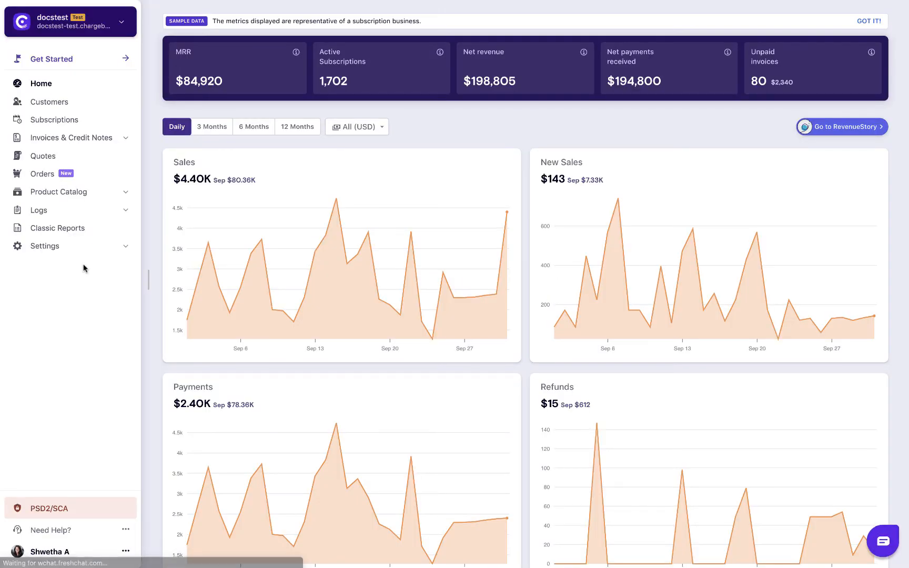
Insert an Offline payment details section after Contract details in the In-Trial welcome email.
left_click(44, 246)
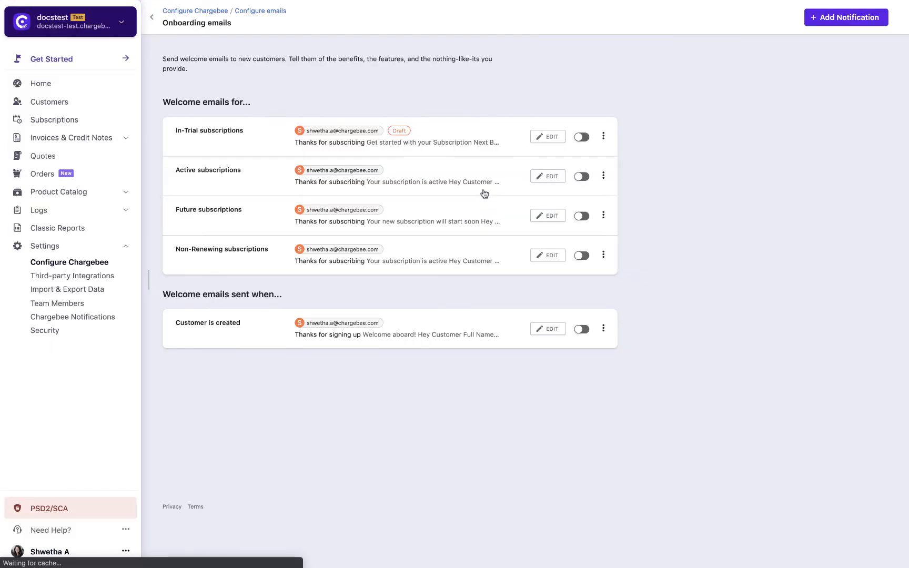
left_click(547, 137)
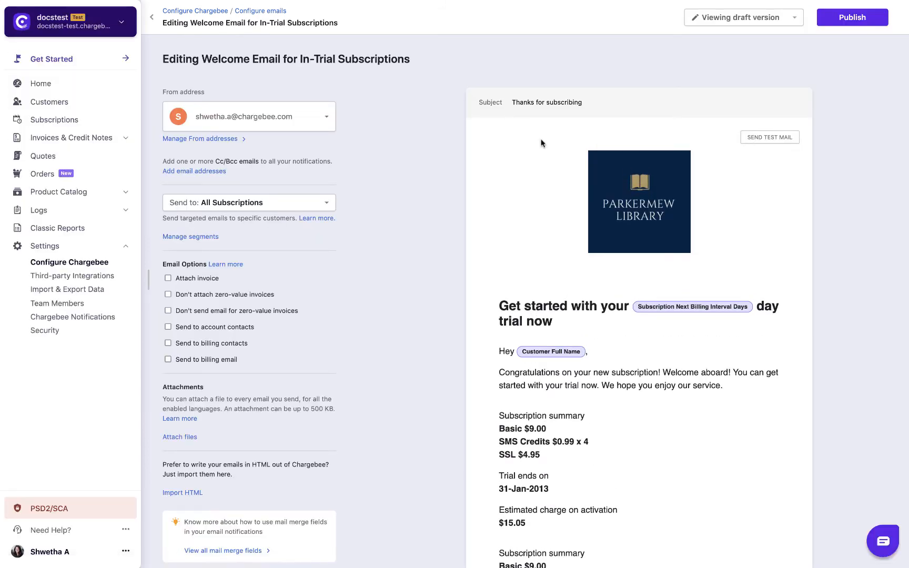
scroll("down", 3)
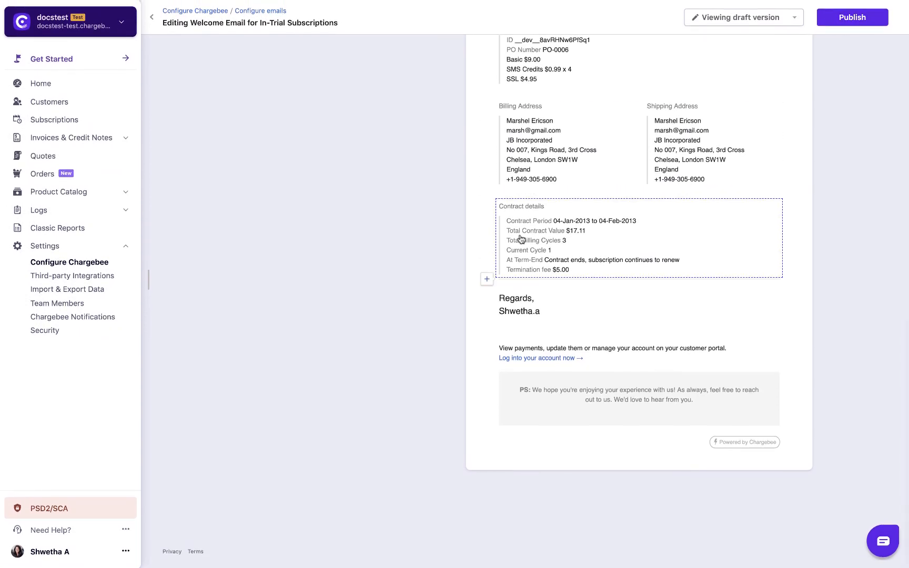
left_click(487, 279)
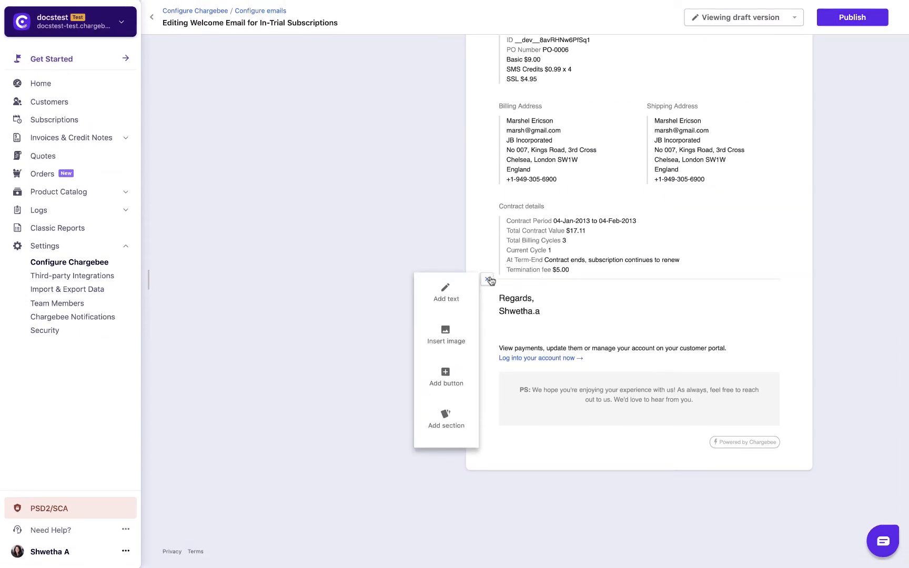
left_click(446, 420)
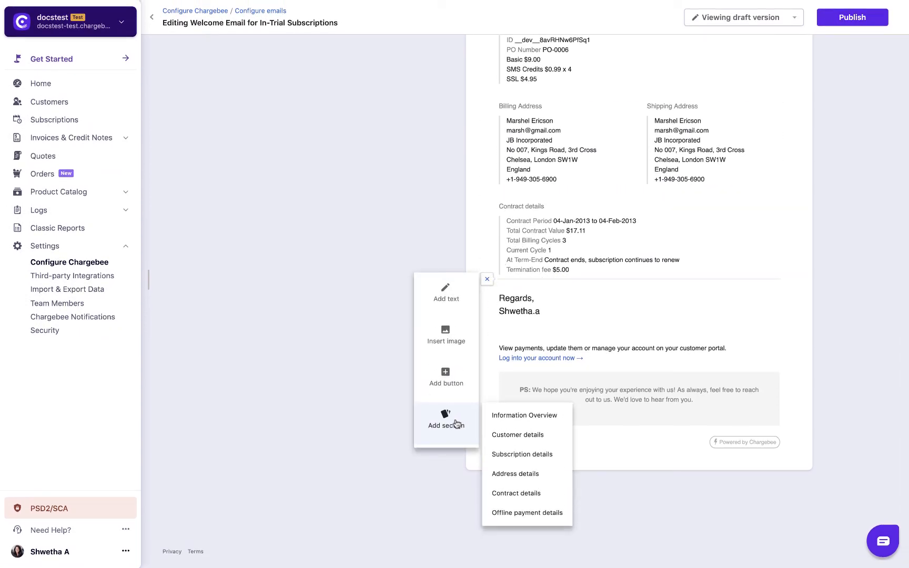
mouse_move(527, 512)
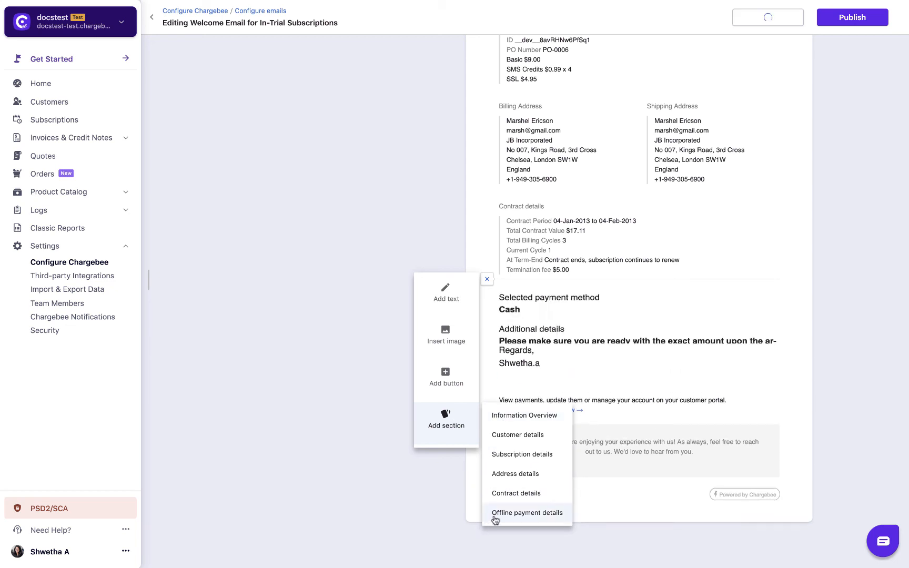
left_click(526, 512)
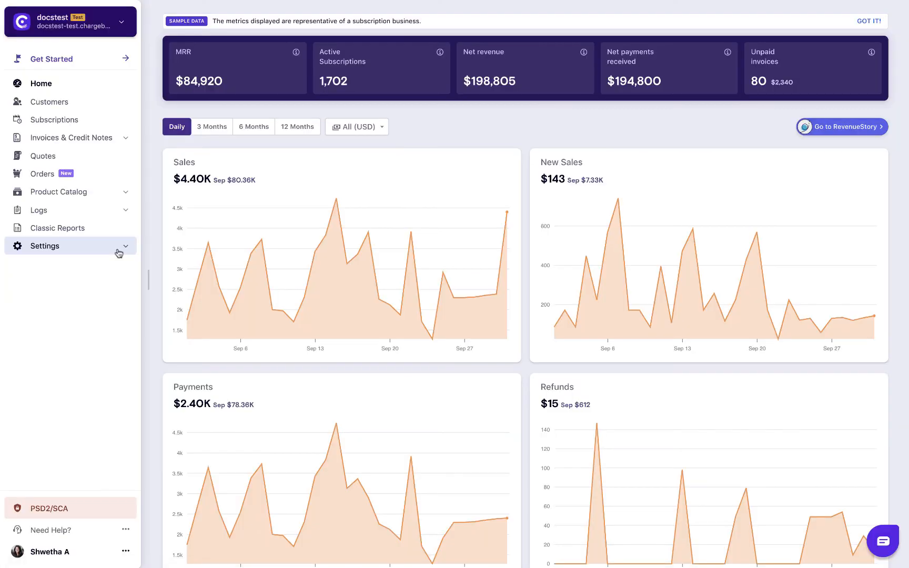
Enable dunning on the 'Dunning for offline payments' tab of site configuration.
left_click(44, 245)
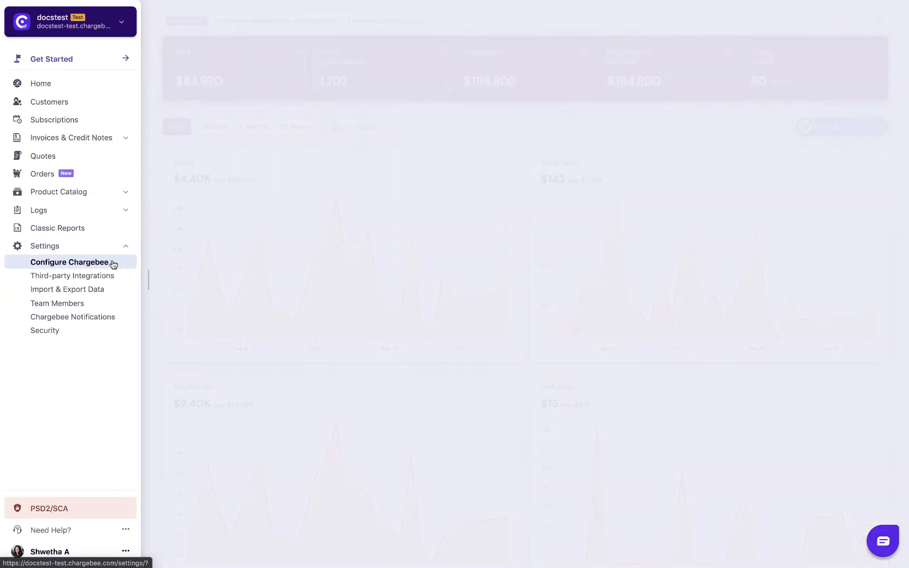
left_click(68, 262)
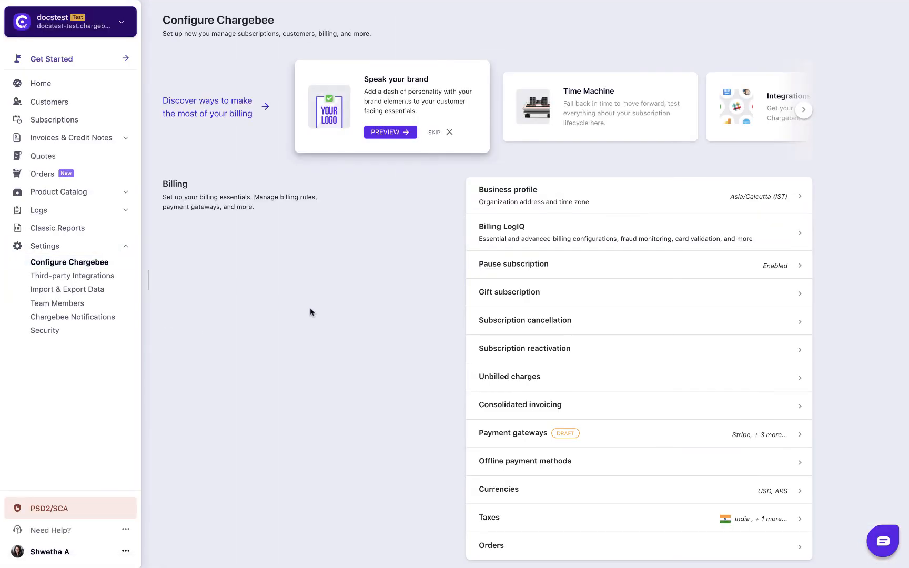
scroll("down", 3)
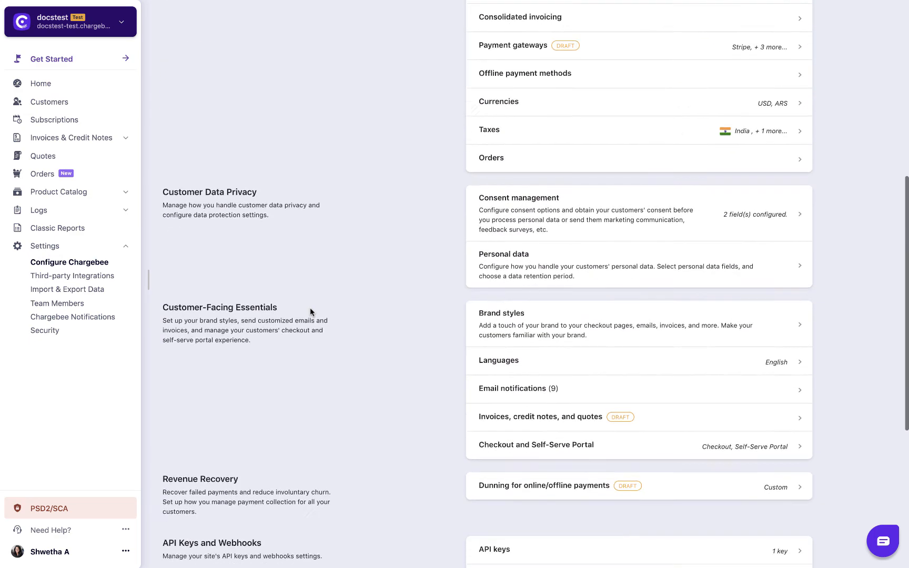
scroll("down", 3)
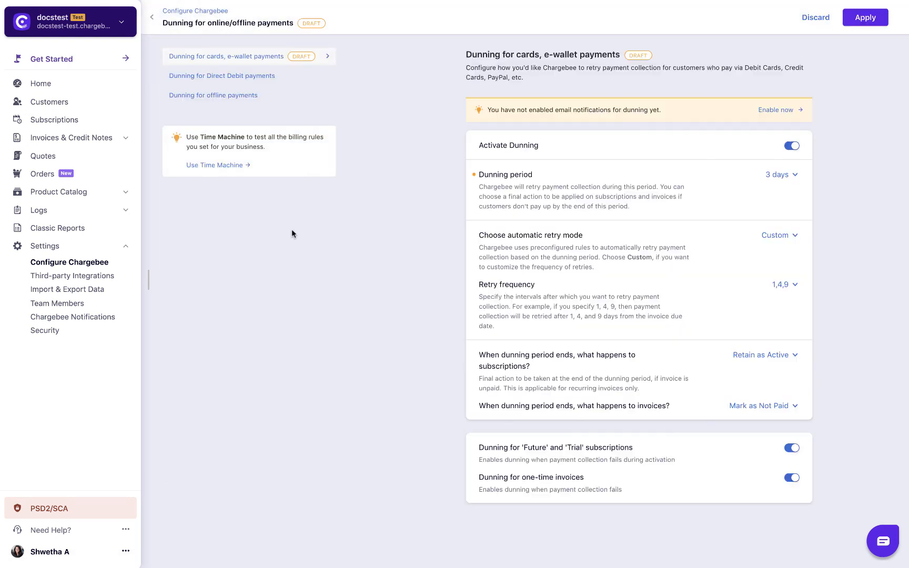
left_click(214, 95)
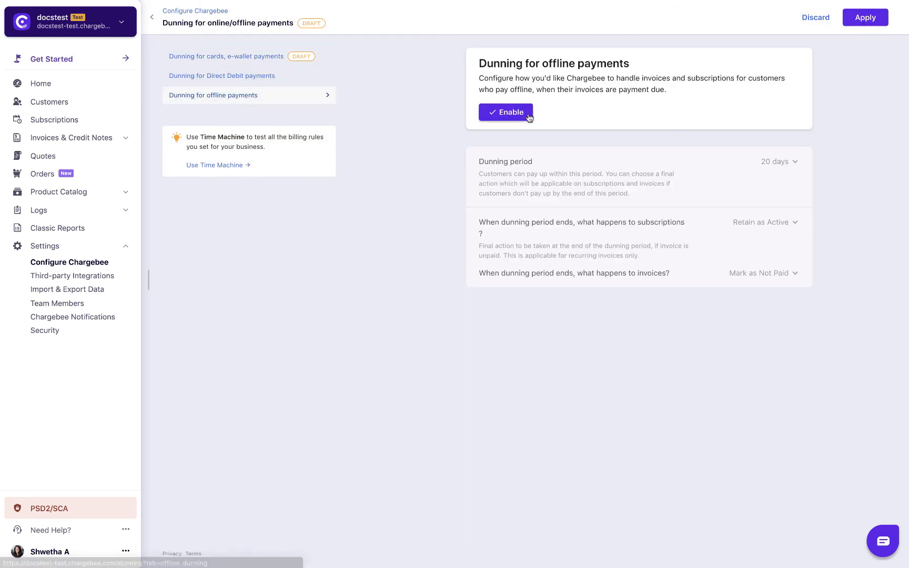
left_click(505, 112)
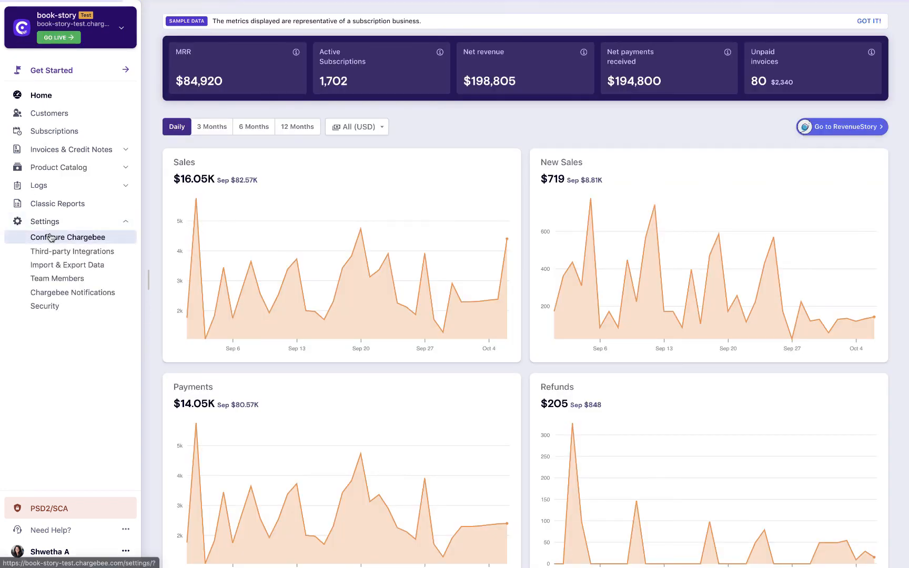
Open the 'Dunning for offline payments' reminders under Email notifications' Revenue Recovery section.
left_click(67, 237)
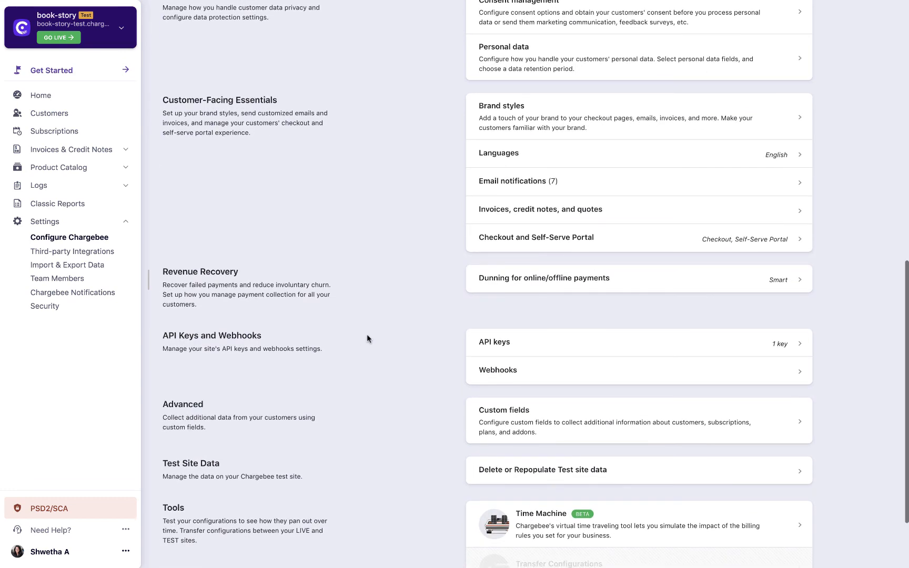
left_click(516, 181)
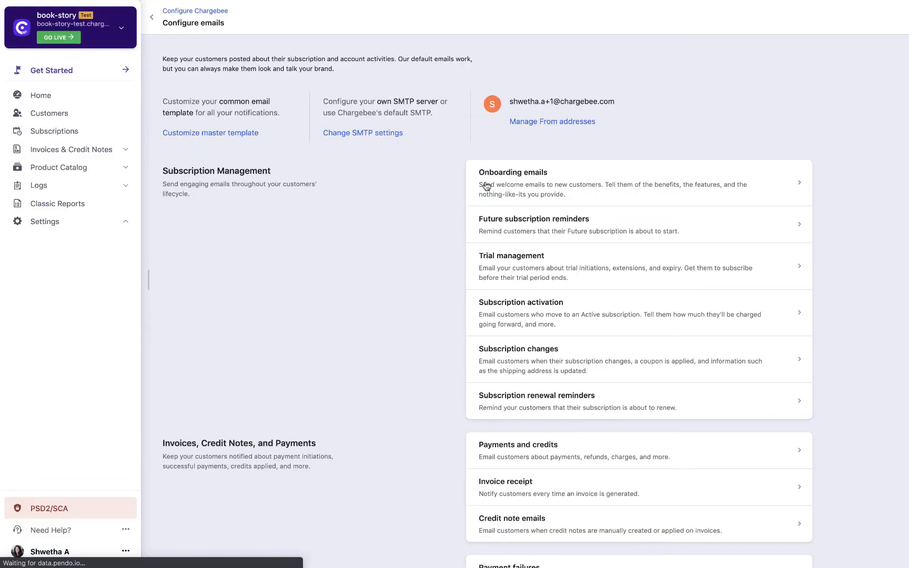
scroll("down", 3)
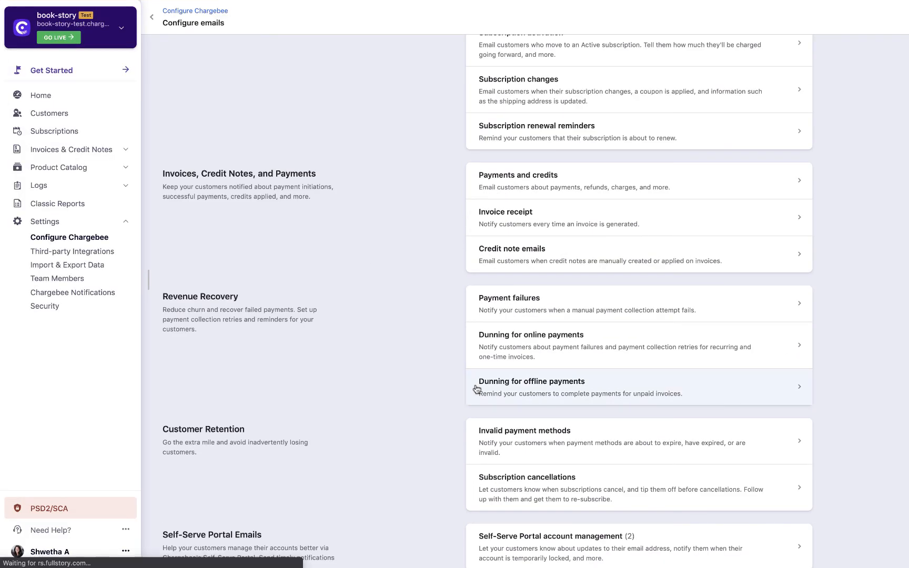
left_click(530, 387)
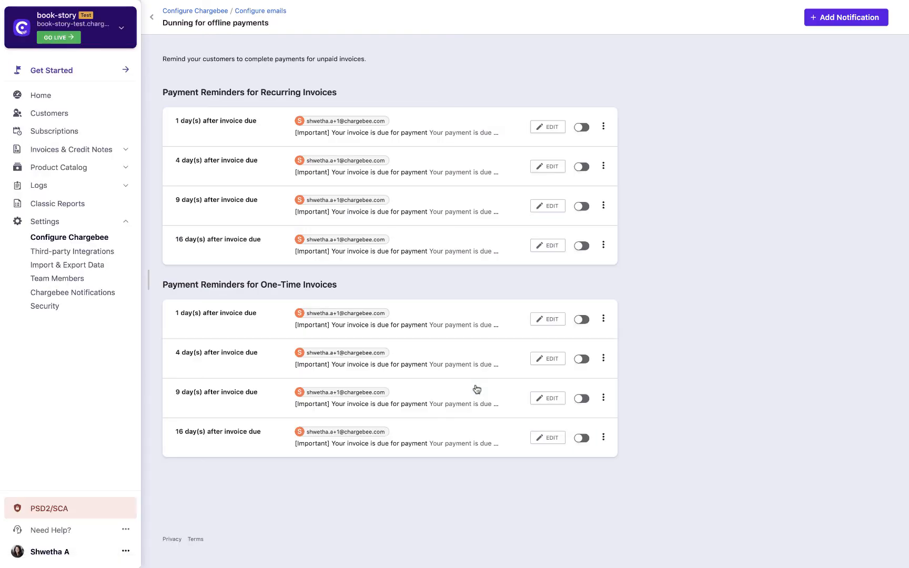